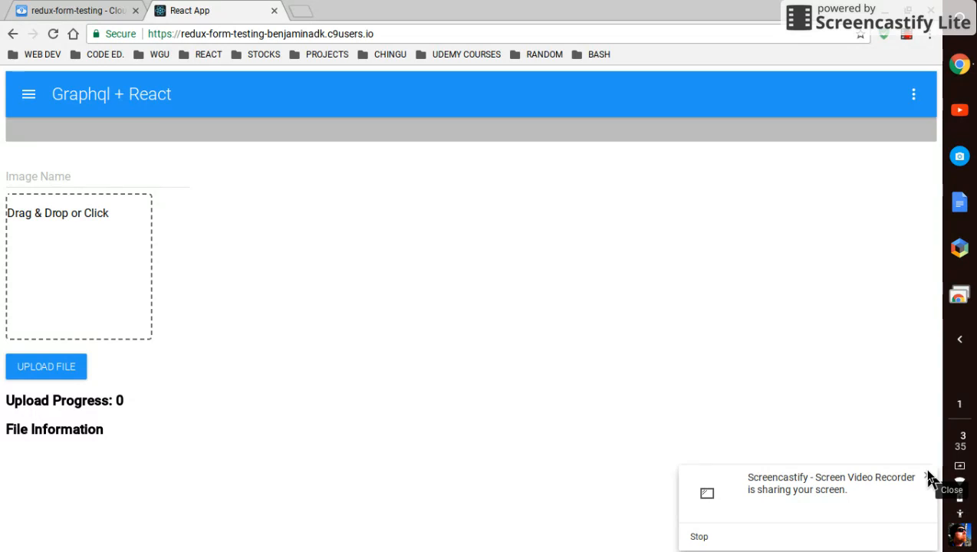
Step: Enter 'random name' as the image name in the upload form
click(929, 477)
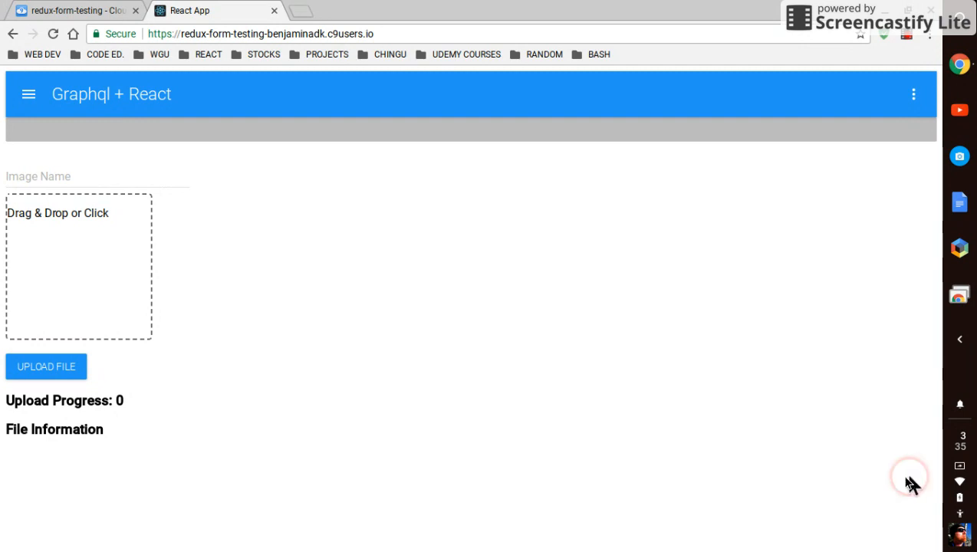
mouse_move(415, 329)
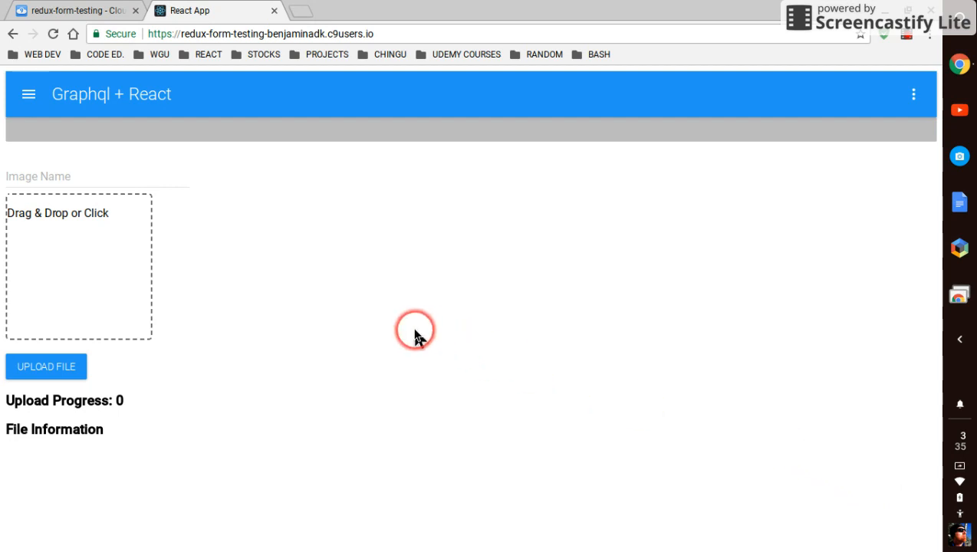
mouse_move(333, 208)
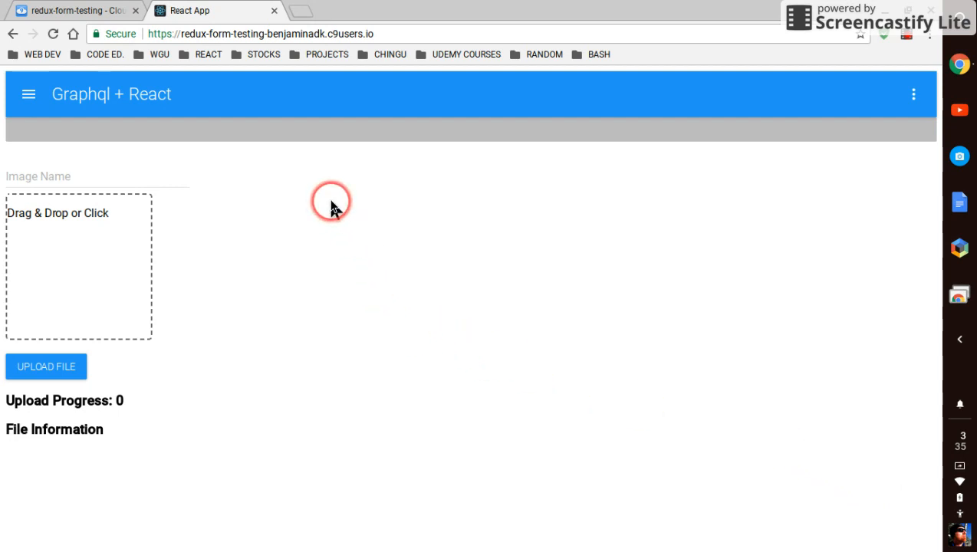
mouse_move(184, 134)
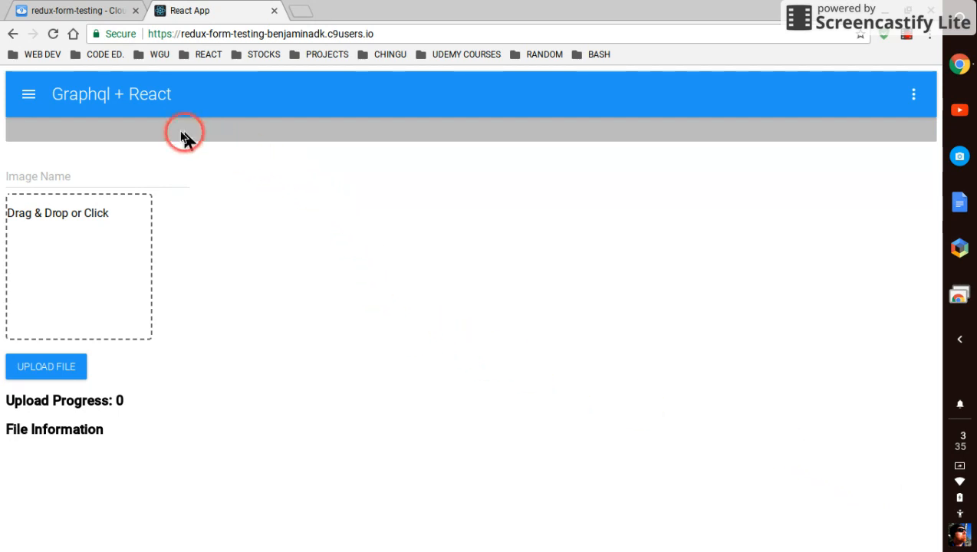
mouse_move(223, 142)
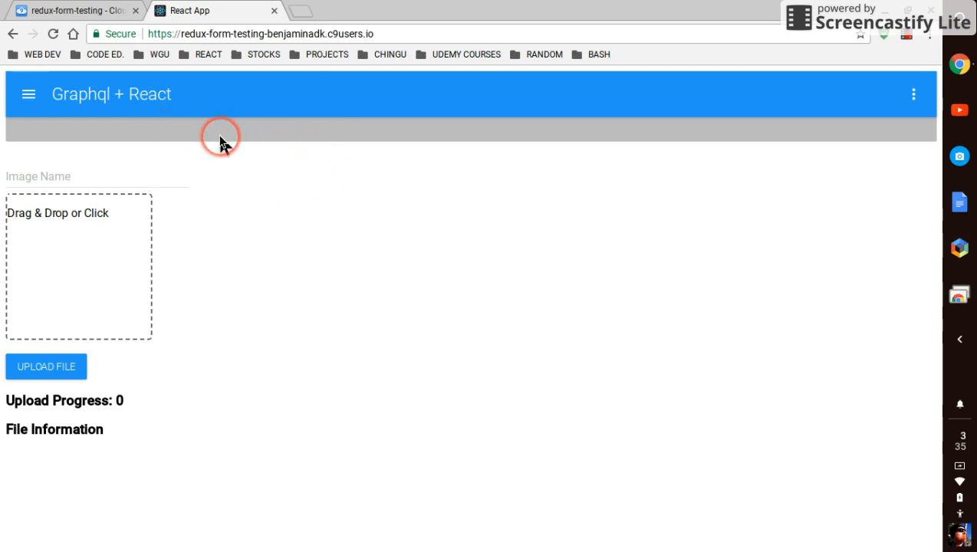
mouse_move(90, 402)
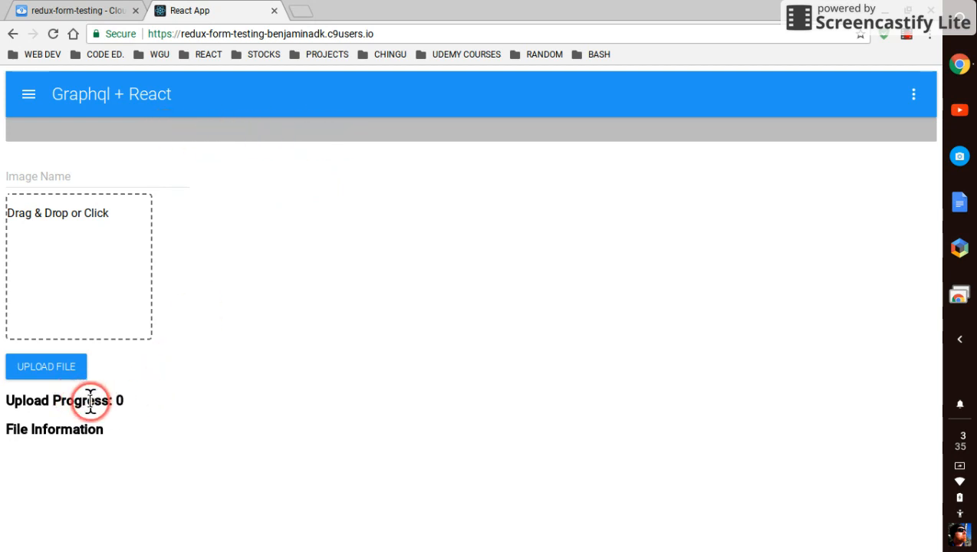
mouse_move(295, 317)
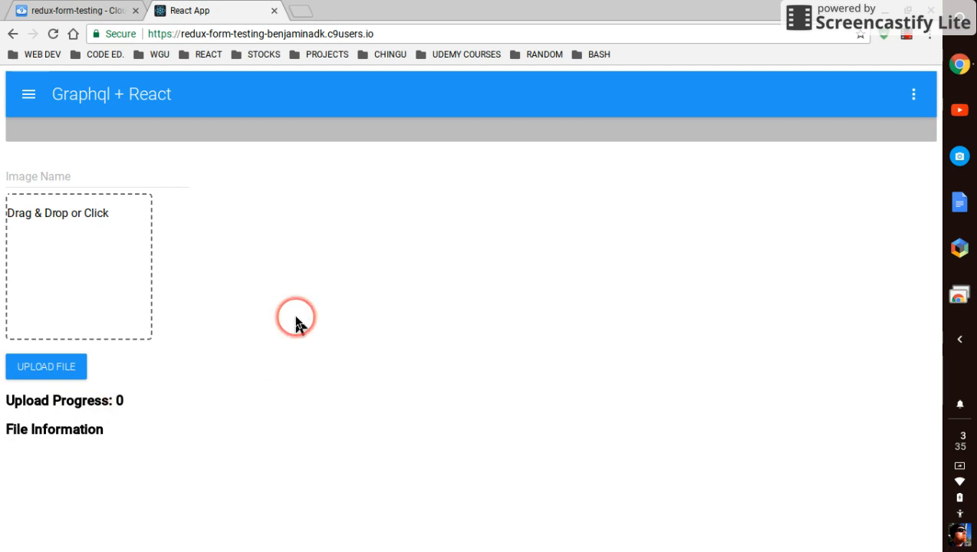
mouse_move(314, 241)
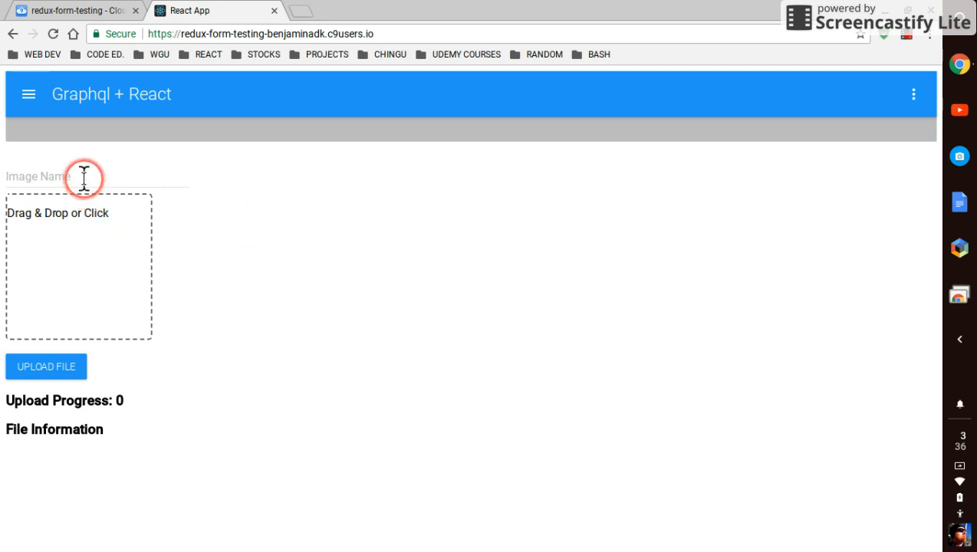
click(83, 176)
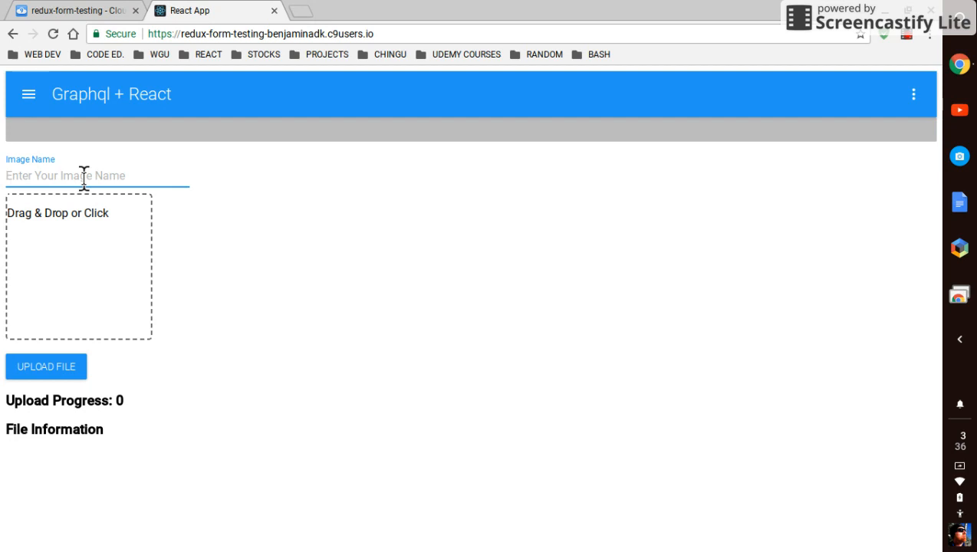
text(random name)
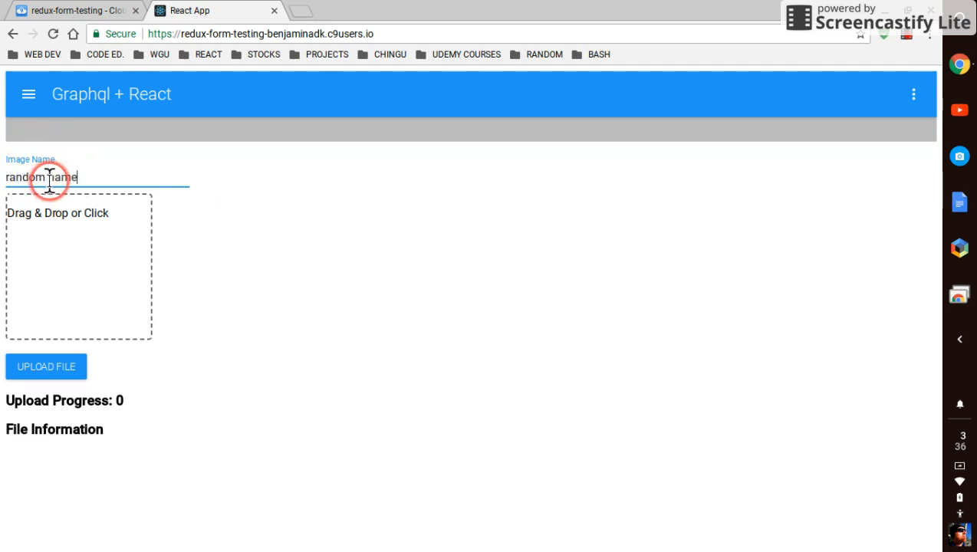
mouse_move(178, 223)
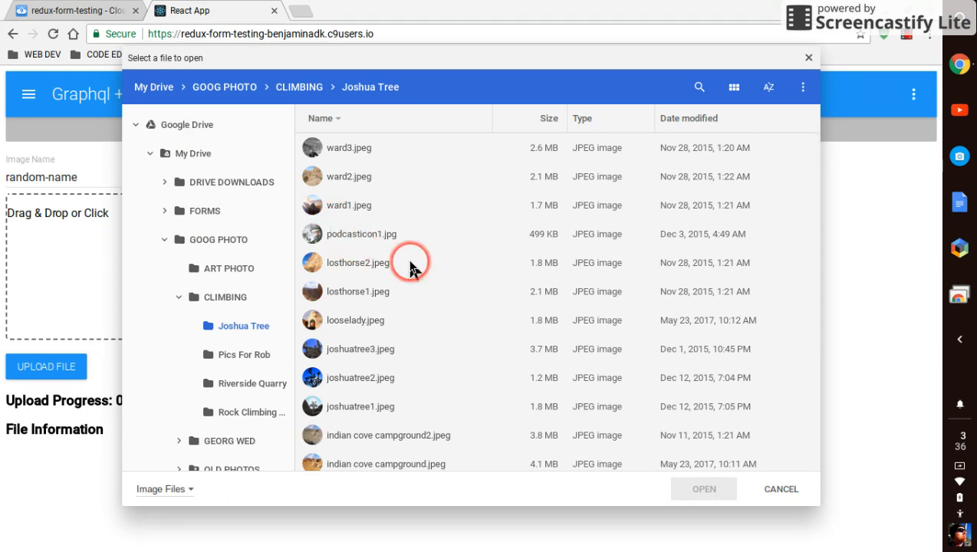
Step: Attach indian cove campground.jpeg from the Joshua Tree Drive folder to the form
scroll(down, 3)
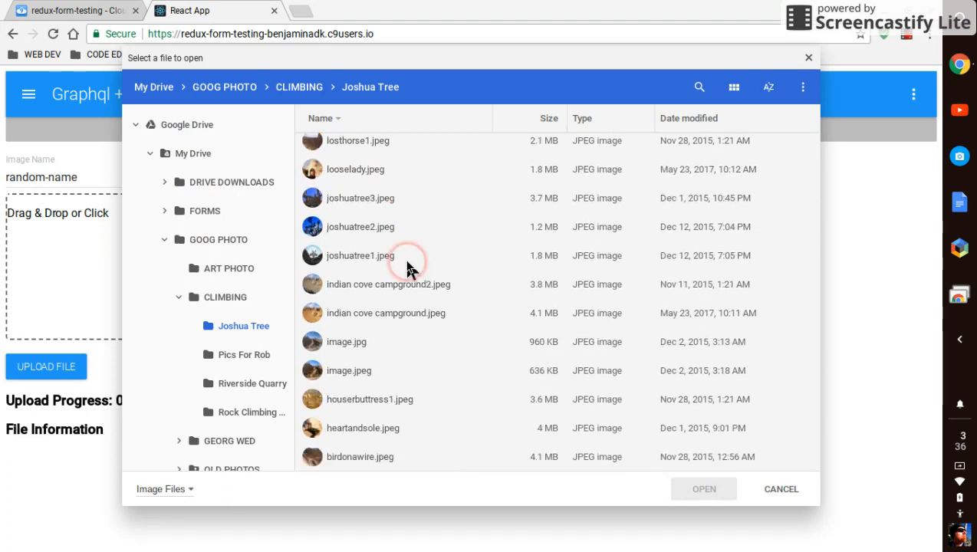
mouse_move(378, 282)
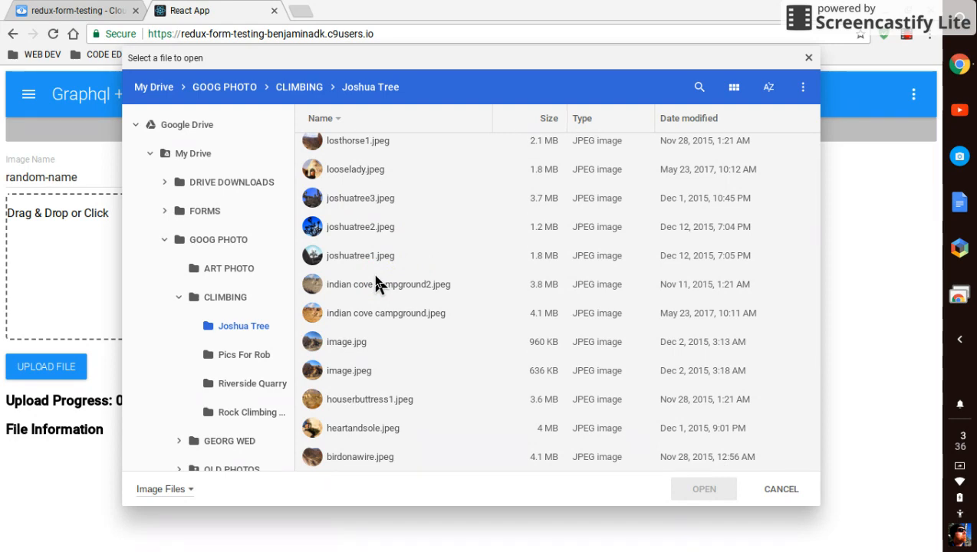
click(376, 292)
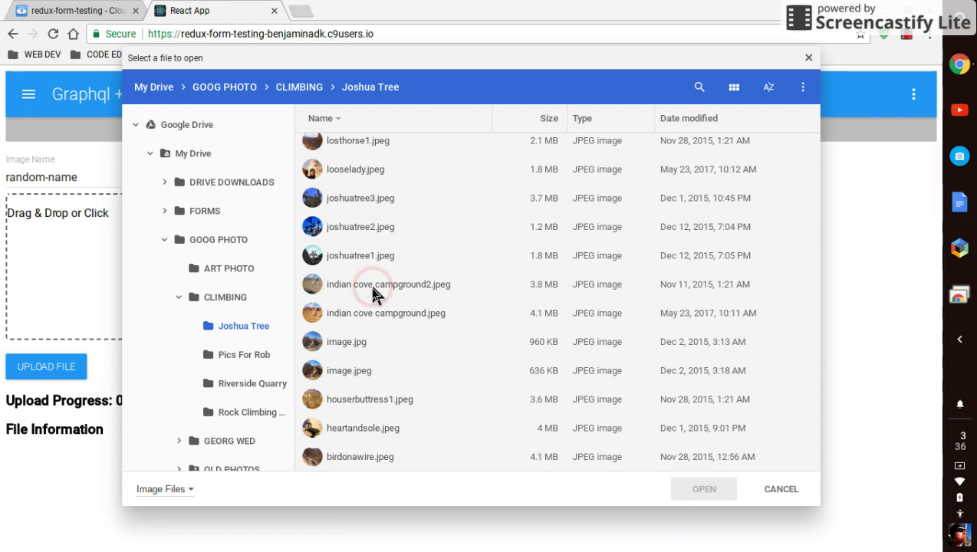
click(374, 313)
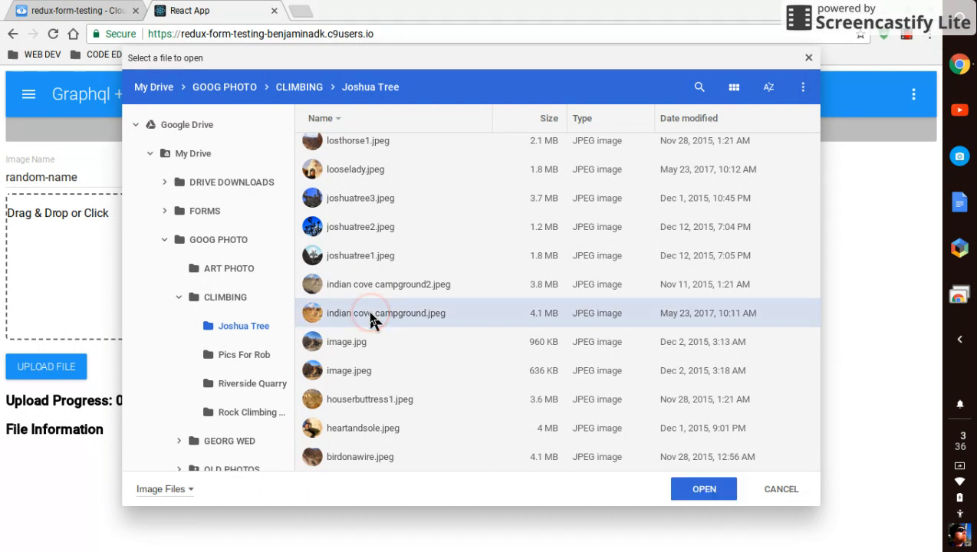
click(703, 489)
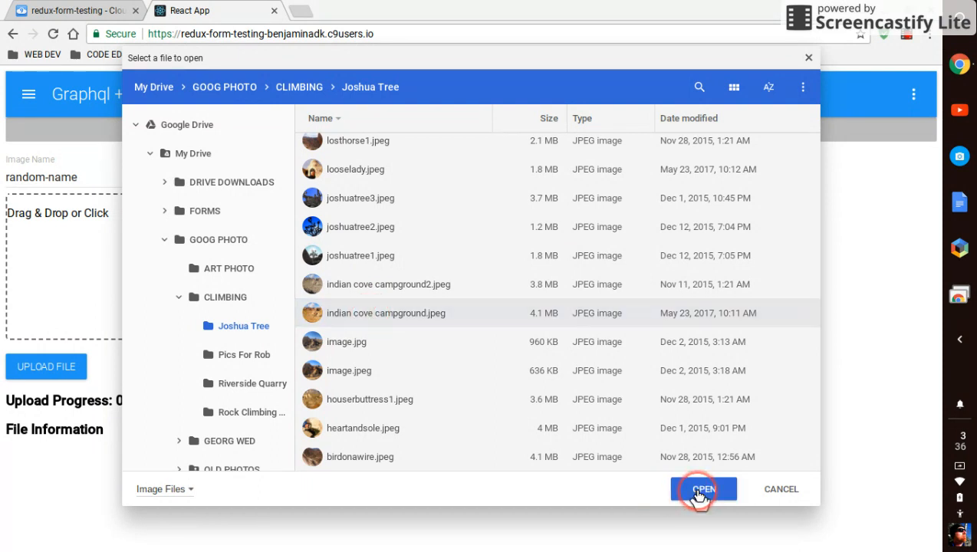
click(704, 490)
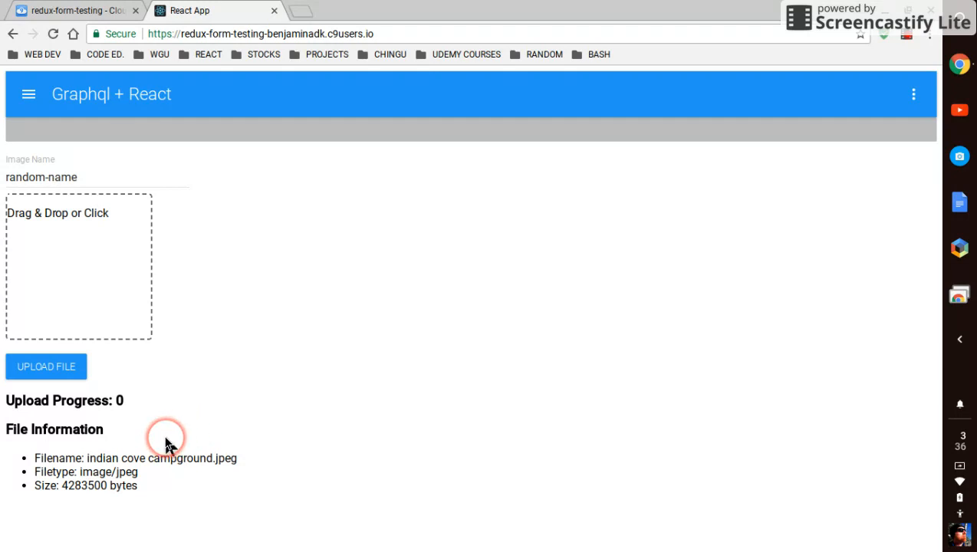
mouse_move(65, 458)
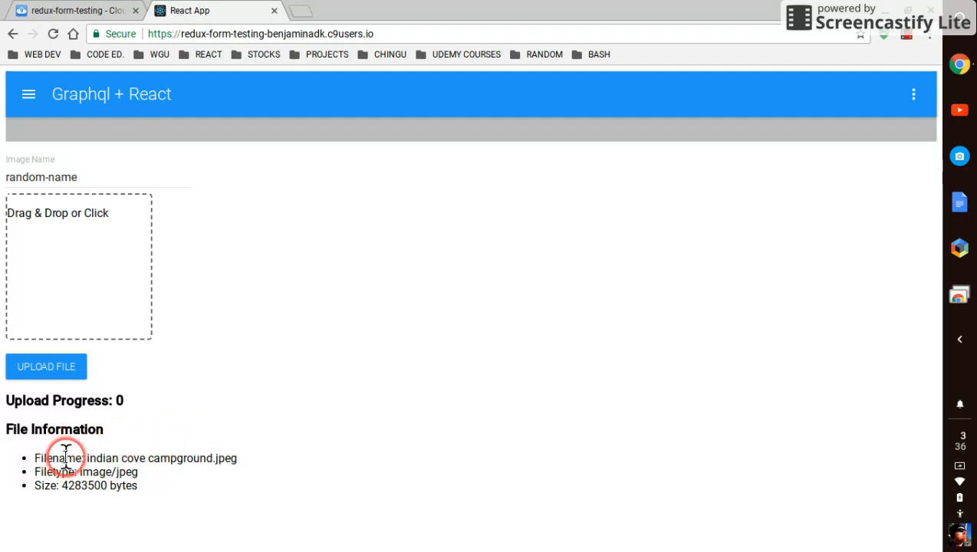
mouse_move(42, 462)
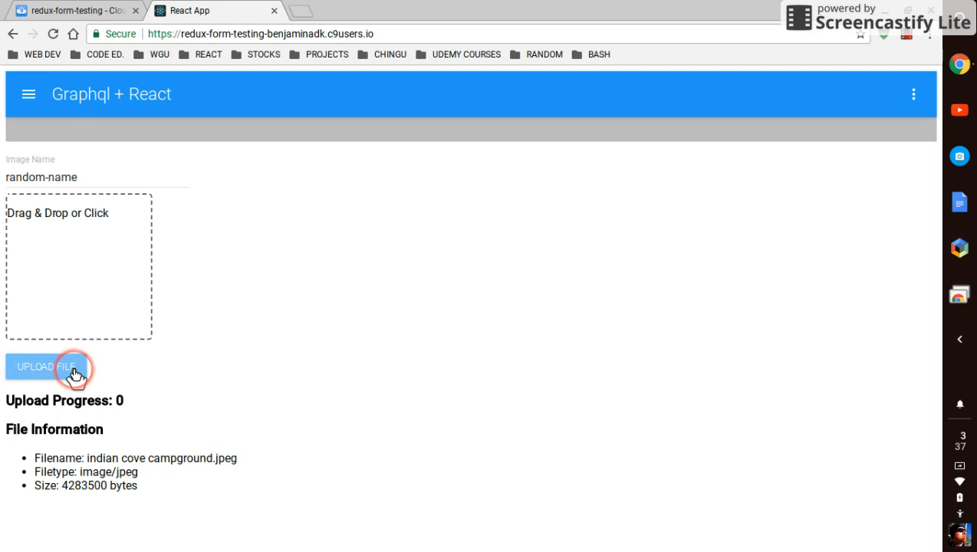
Step: Upload indian cove campground.jpeg and wait for its full-size gallery page
click(67, 368)
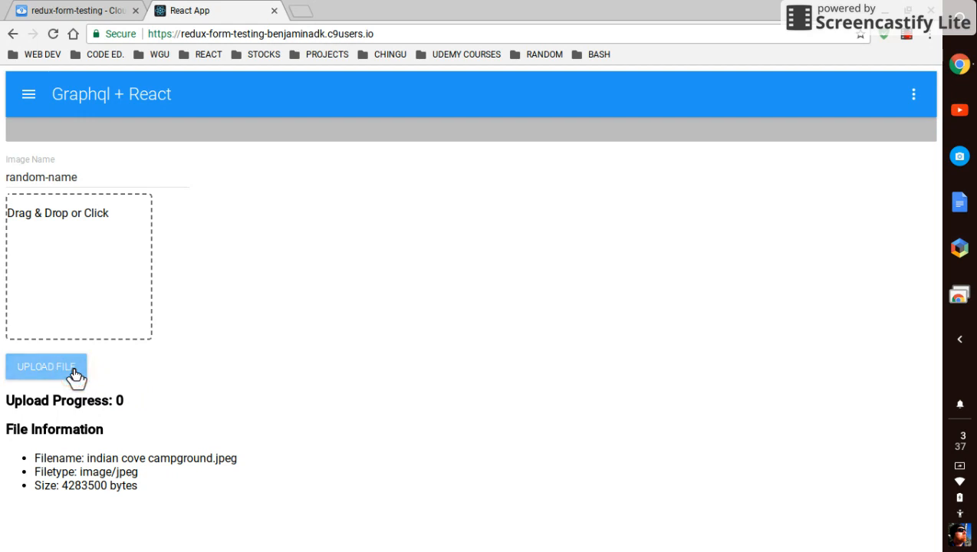
click(48, 368)
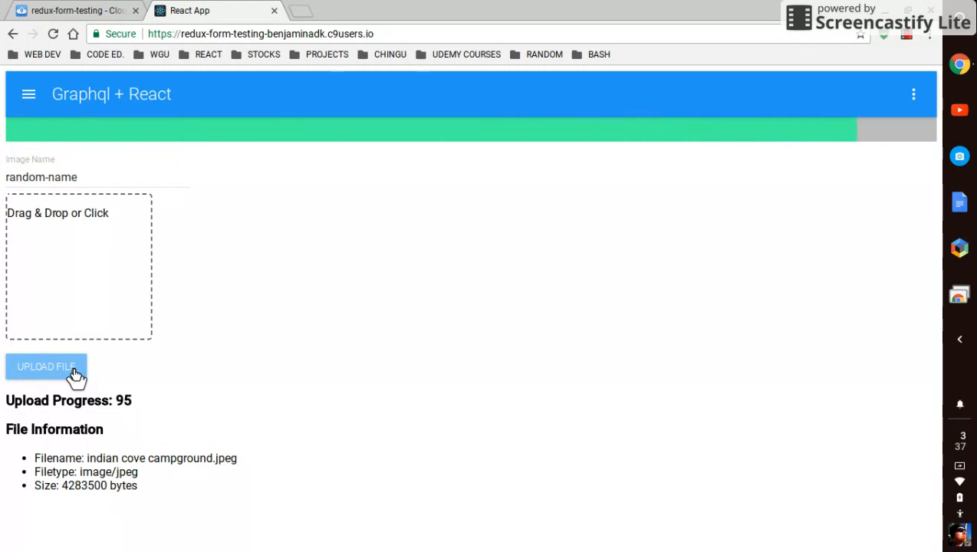
click(46, 367)
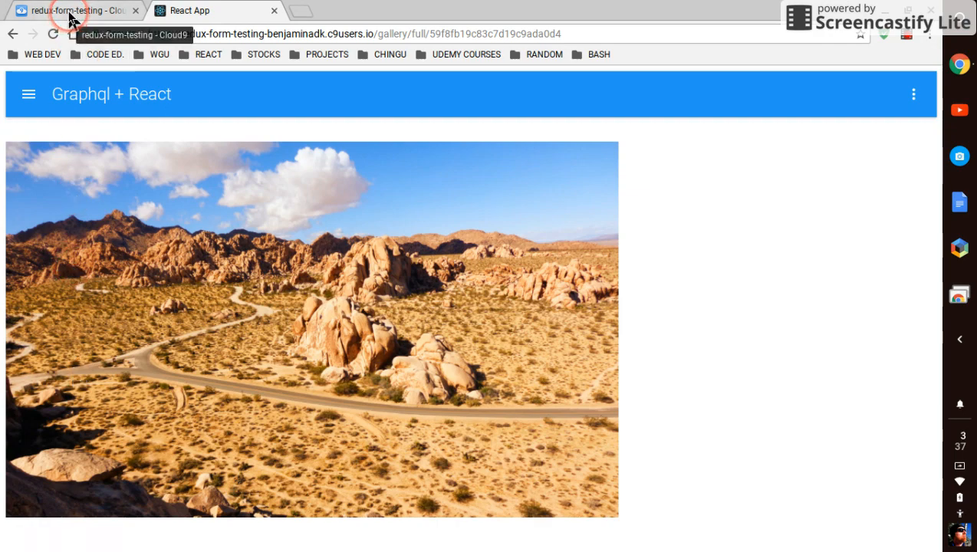
Step: Return to Cloud9 and view the uploadToS3 onUploadProgress code in Home.js
click(69, 12)
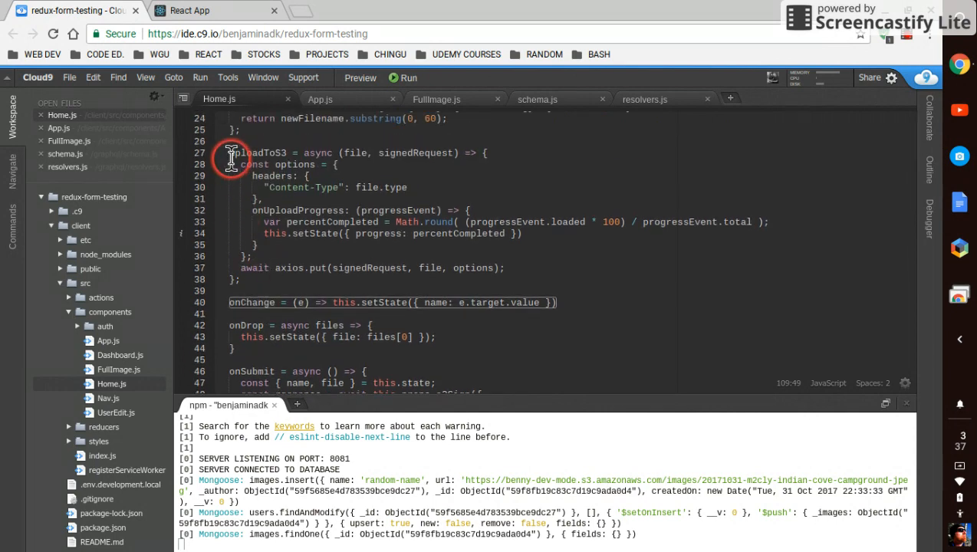
mouse_move(287, 152)
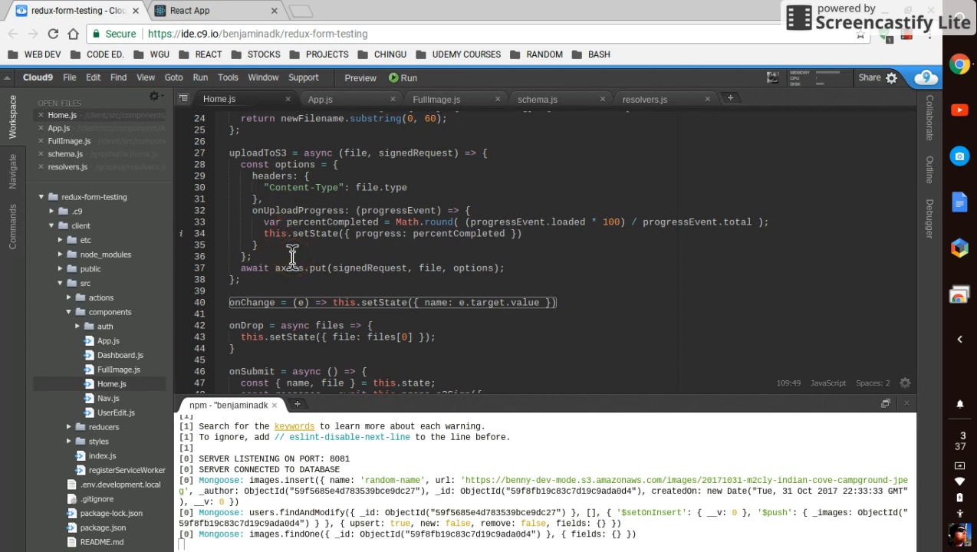
click(293, 193)
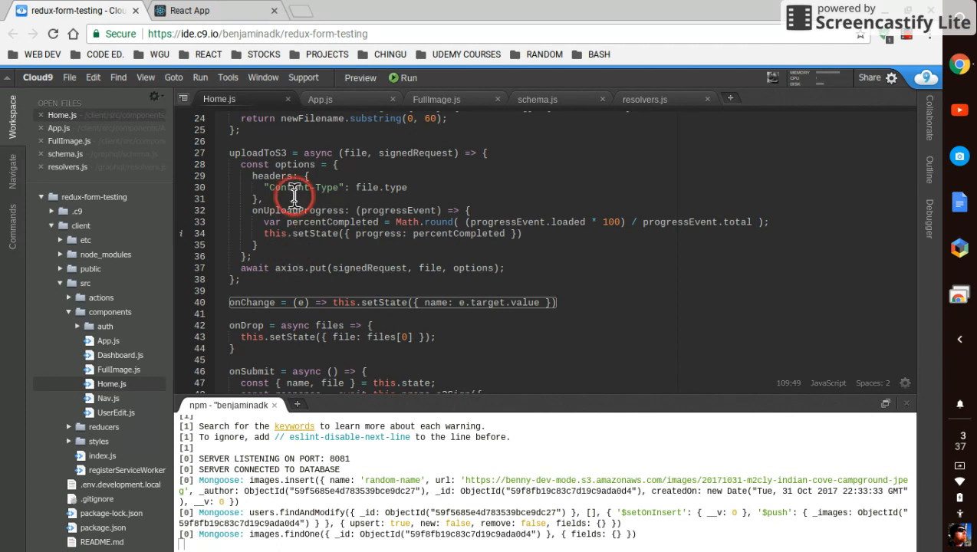
mouse_move(268, 219)
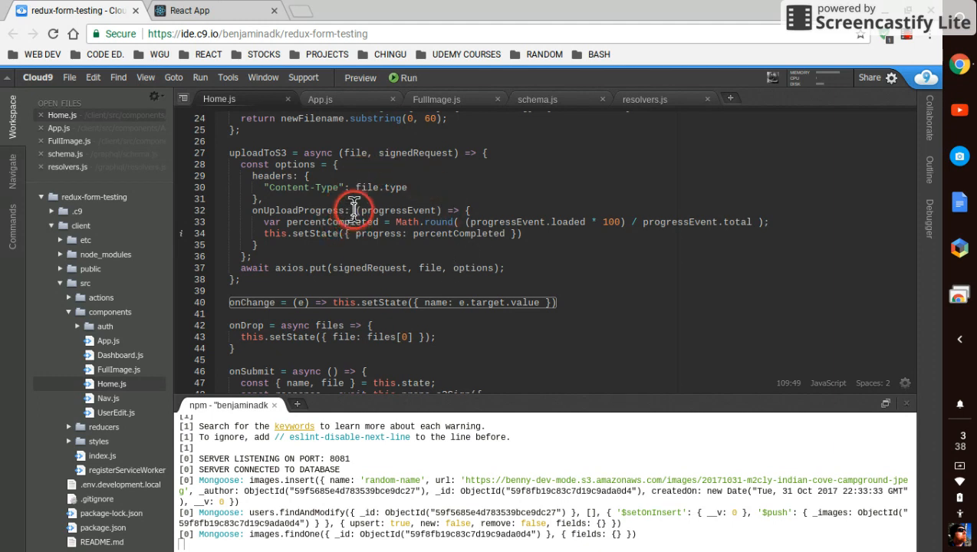
Step: Edit the onUploadProgress handler in Home.js's uploadToS3 options
text(function)
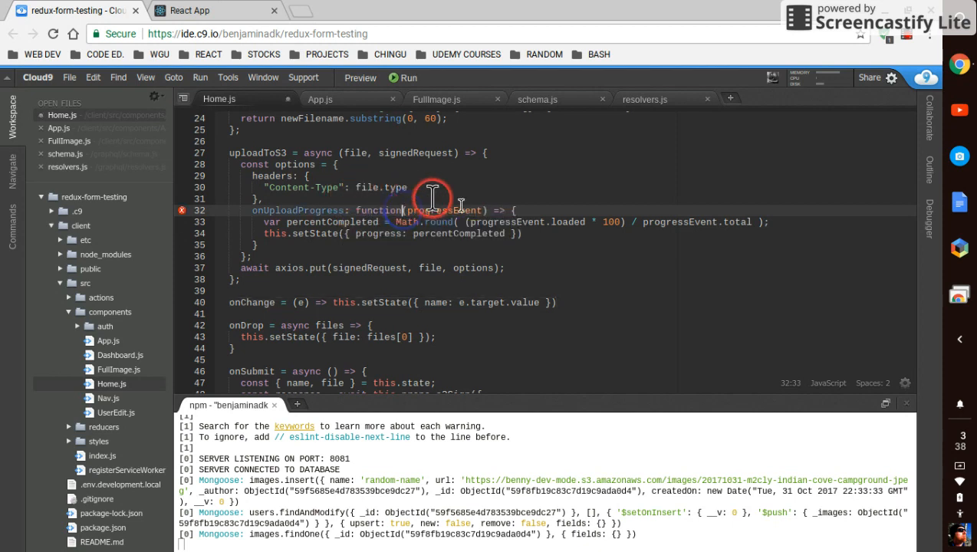
click(497, 210)
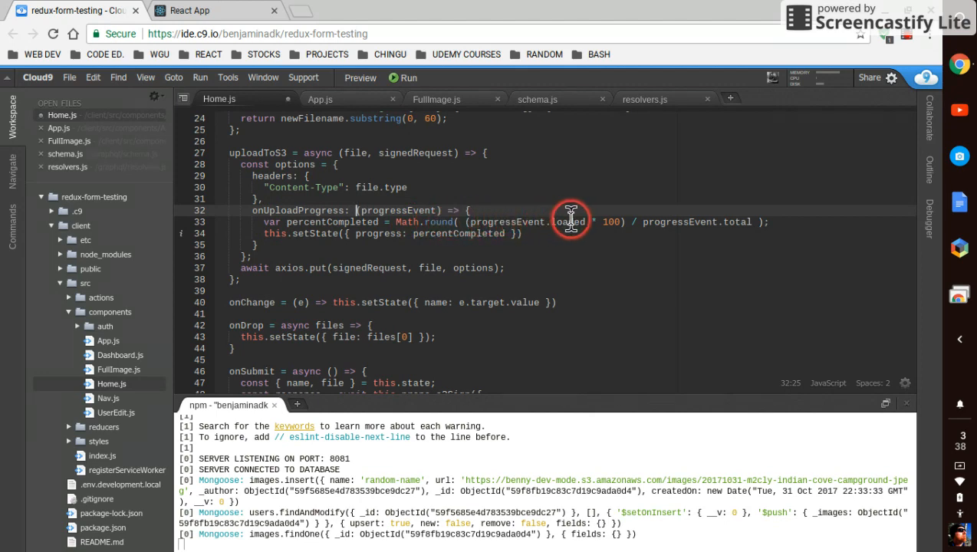
mouse_move(726, 218)
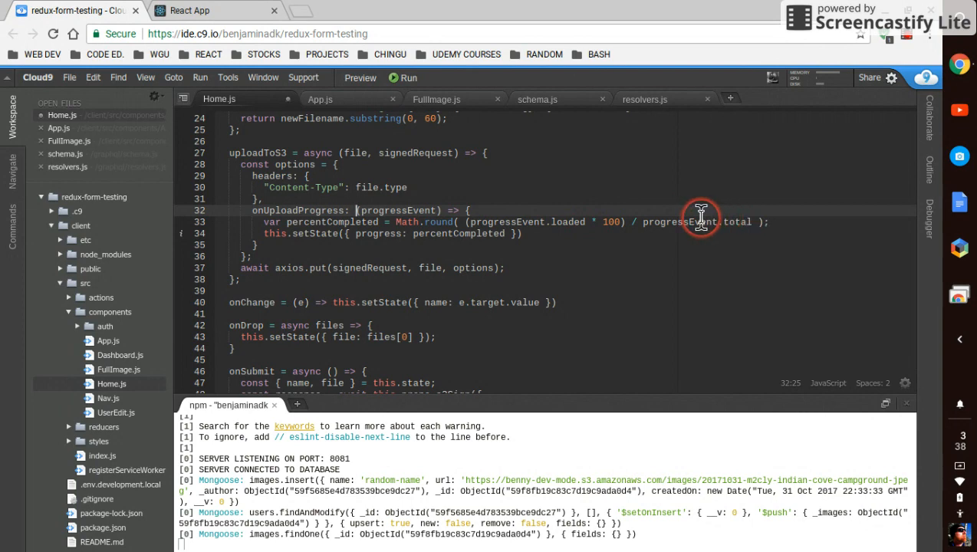
mouse_move(523, 222)
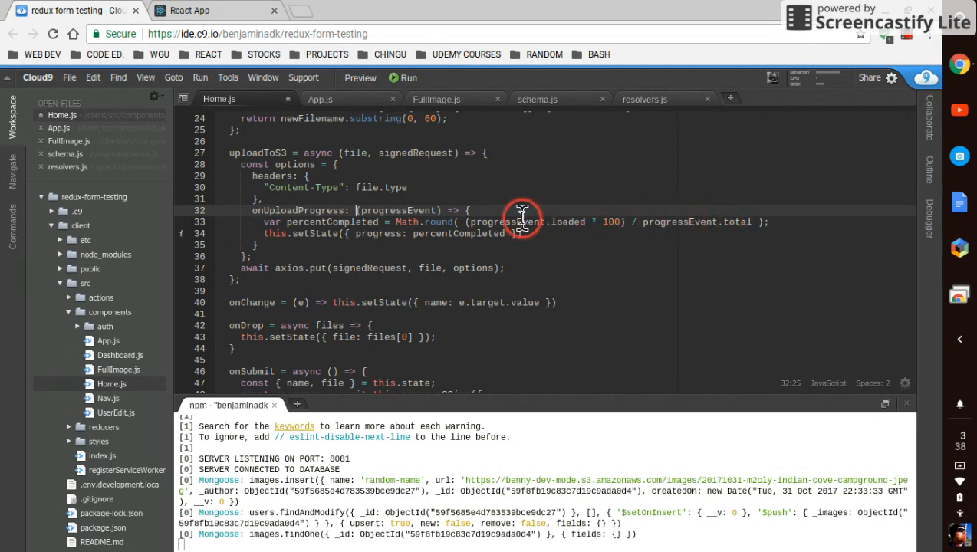
mouse_move(284, 233)
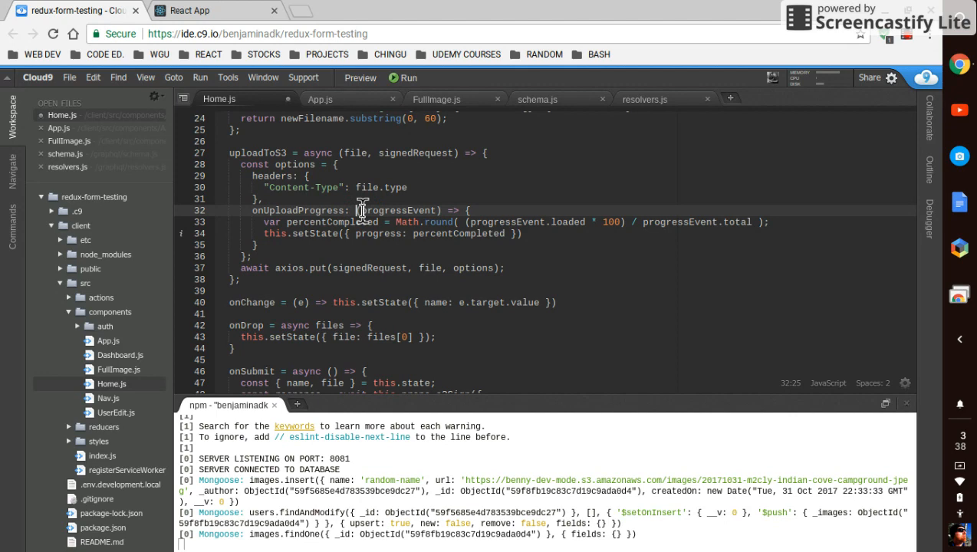
Step: Scroll Home.js down past onSubmit and renderFileInfo to the LinearProgress in render()
scroll(up, 3)
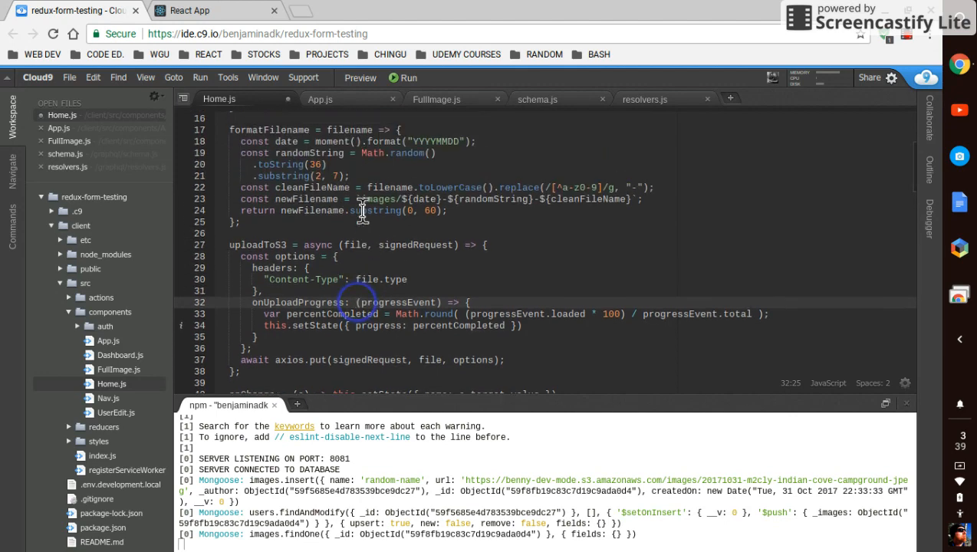
mouse_move(342, 176)
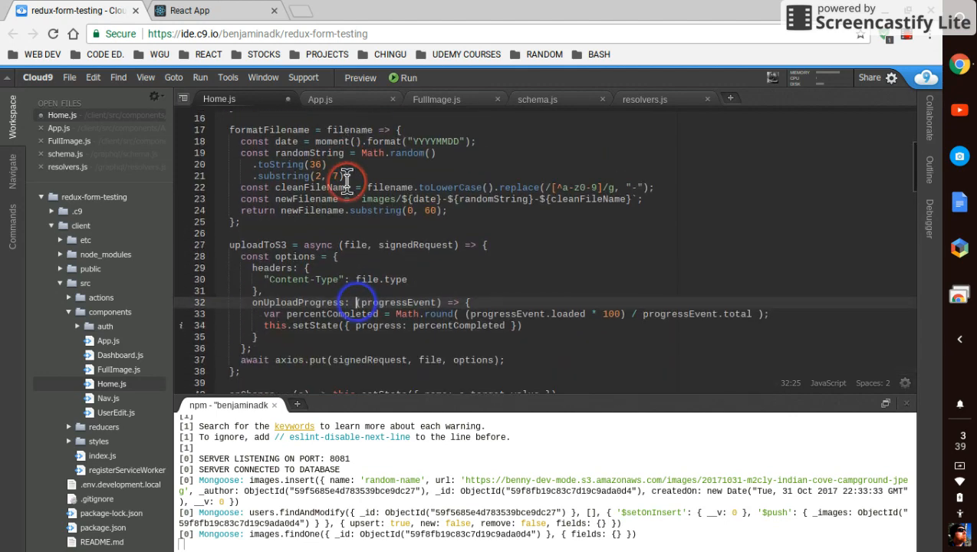
scroll(down, 3)
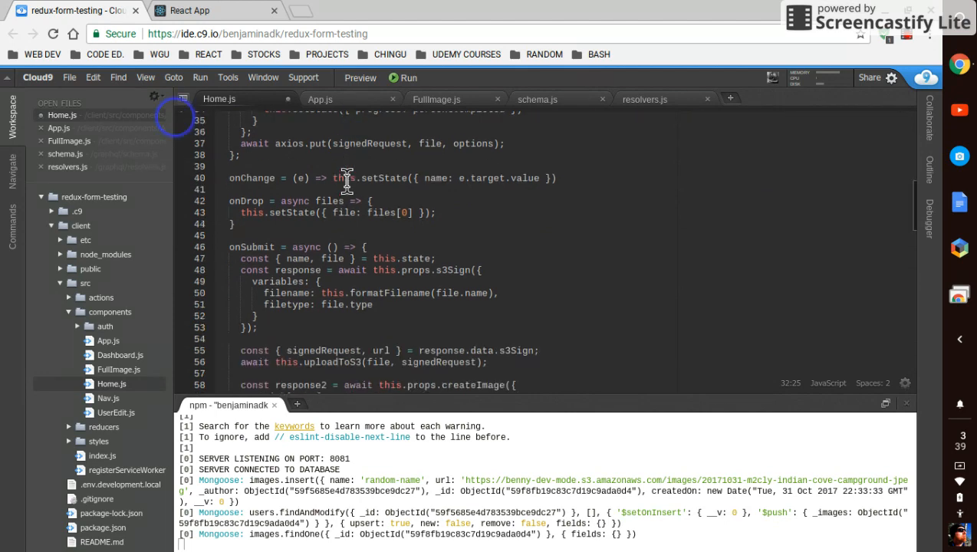
scroll(down, 3)
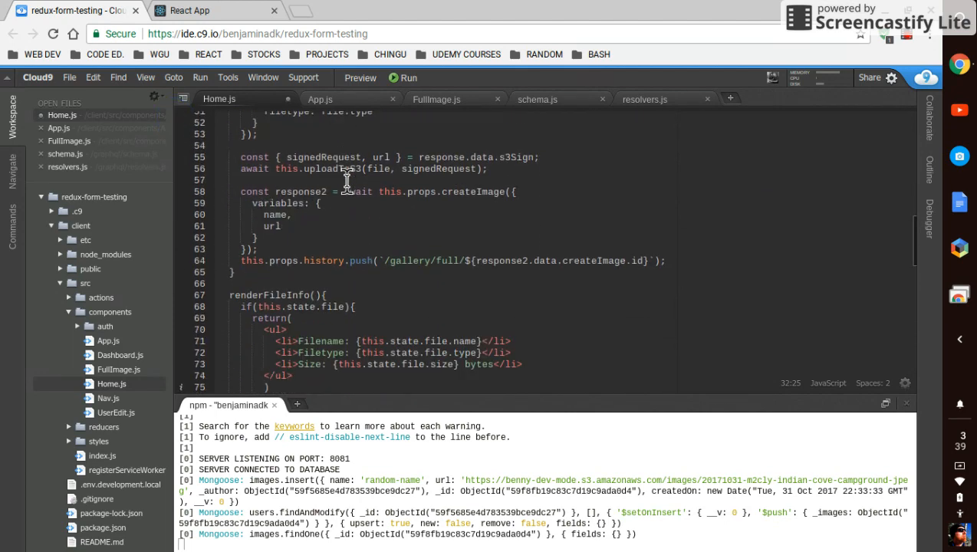
scroll(down, 3)
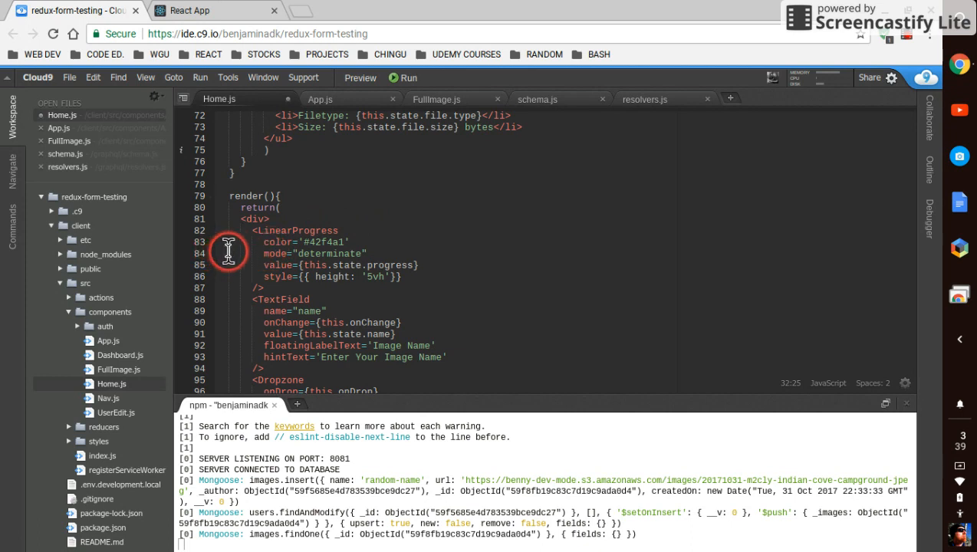
mouse_move(303, 253)
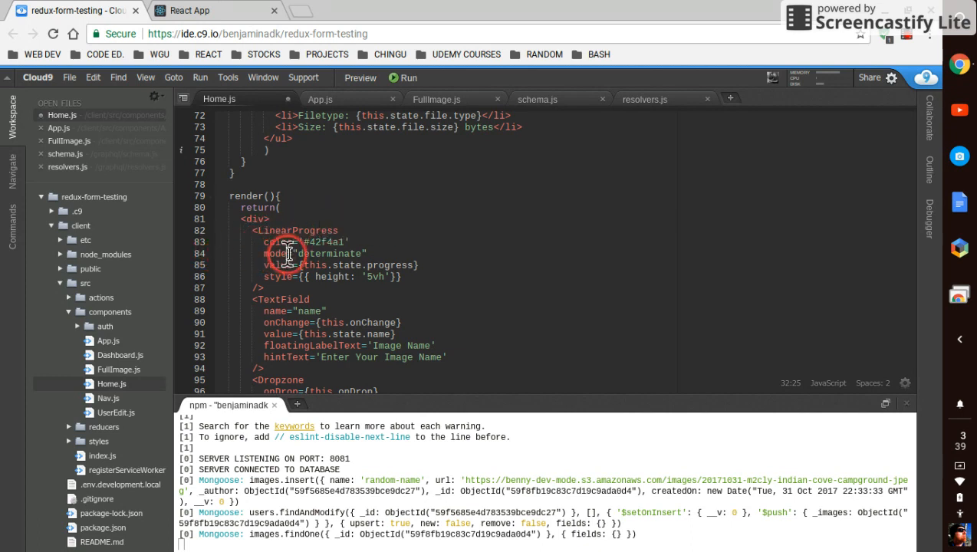
mouse_move(236, 250)
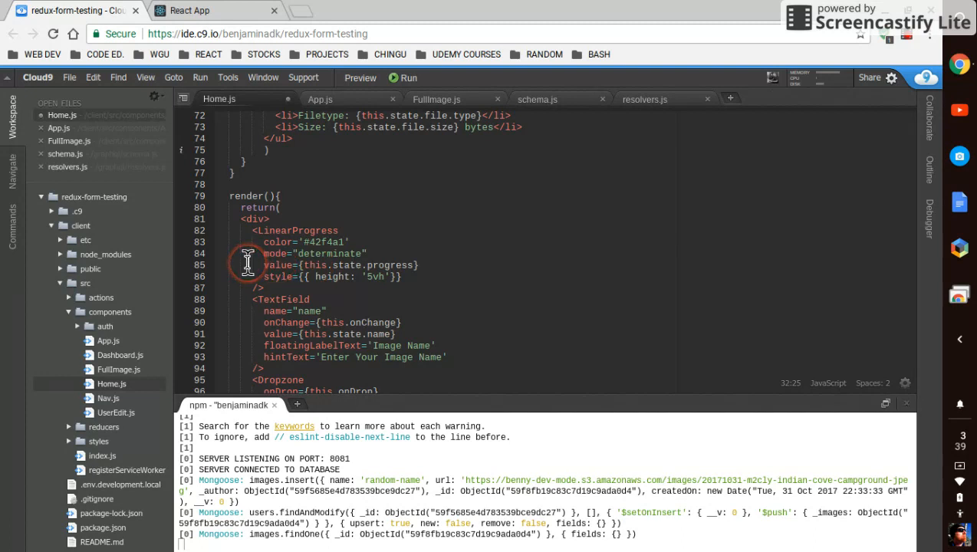
mouse_move(253, 261)
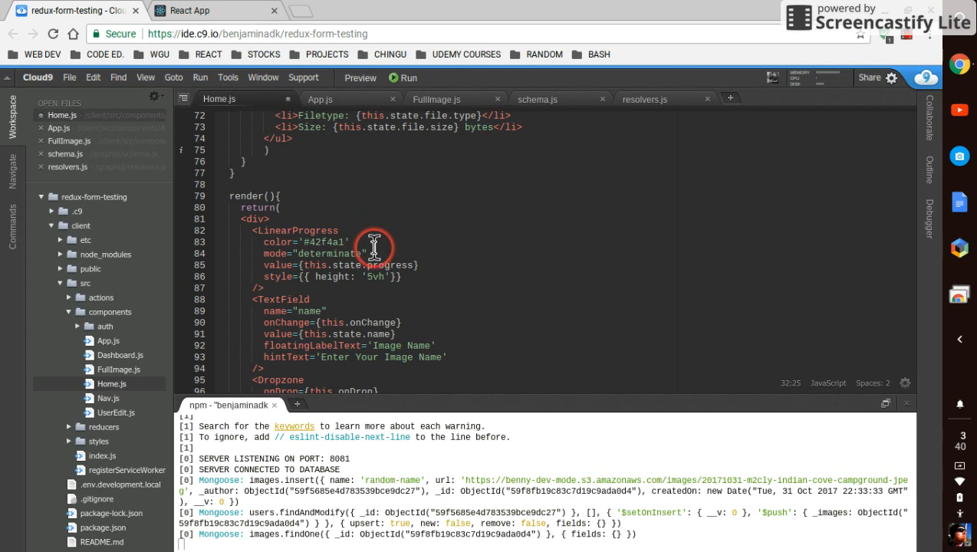
Step: Add min={0} and max={100} props to the LinearProgress element
click(445, 264)
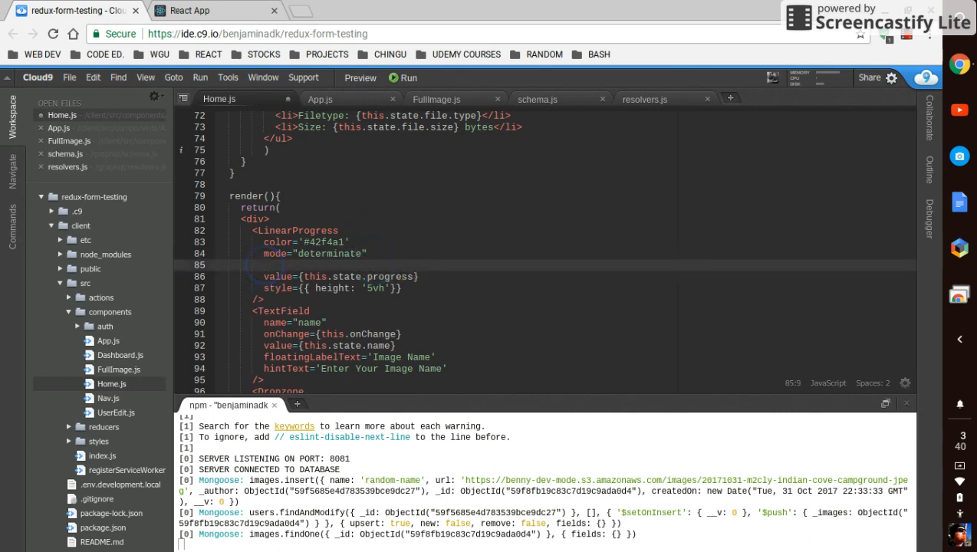
text(min)
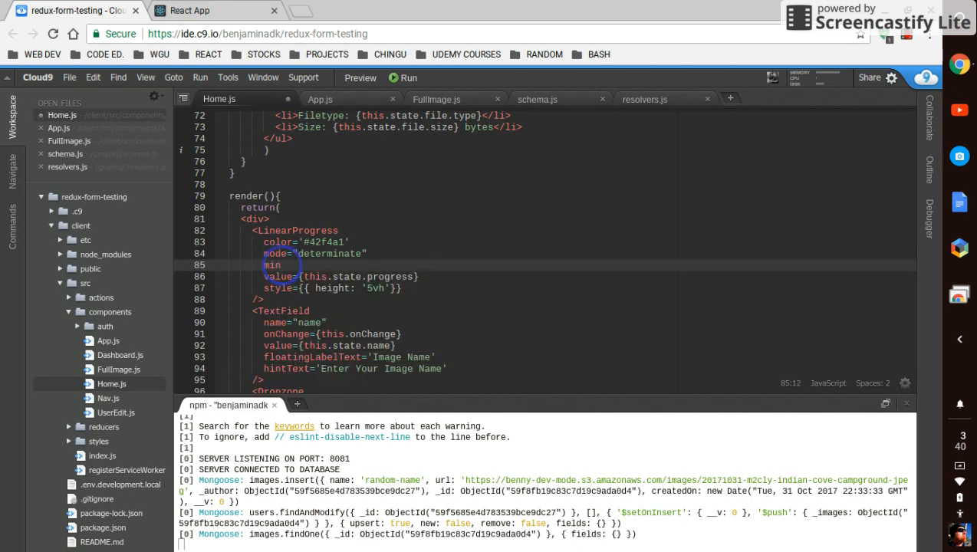
text(={})
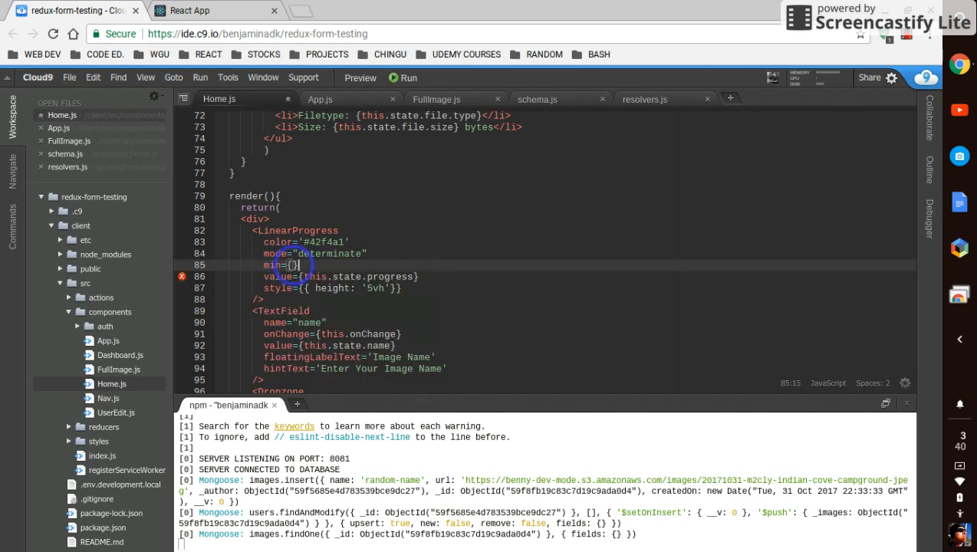
text(0)
text(max)
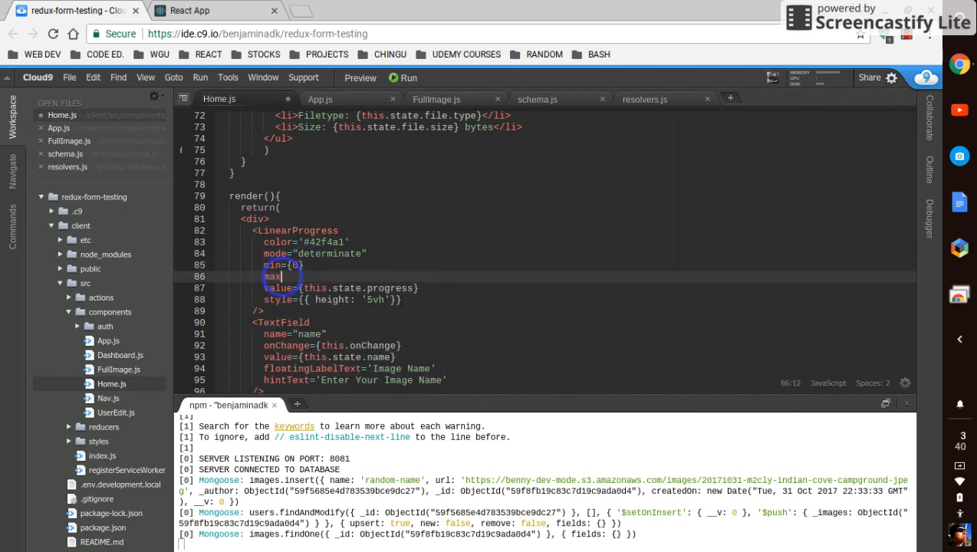
text({})
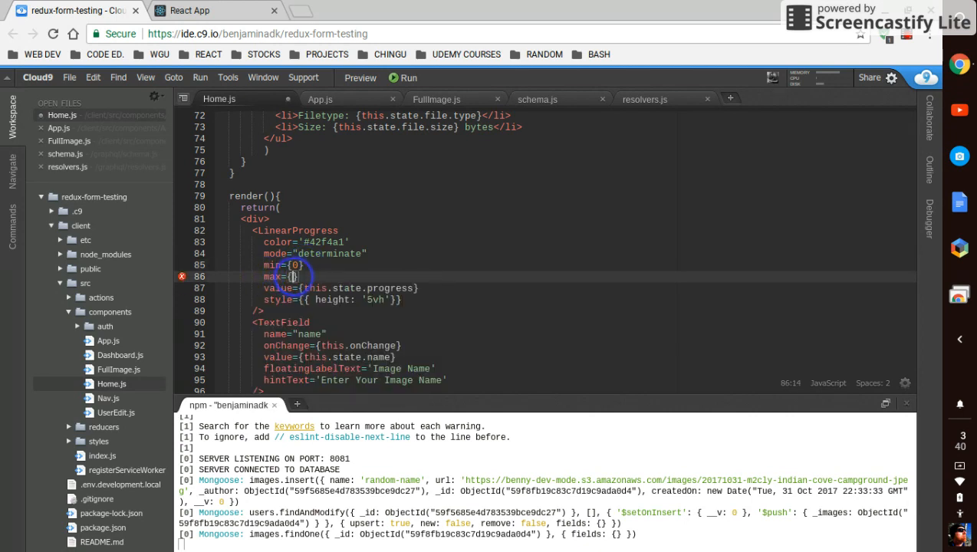
text(1000)
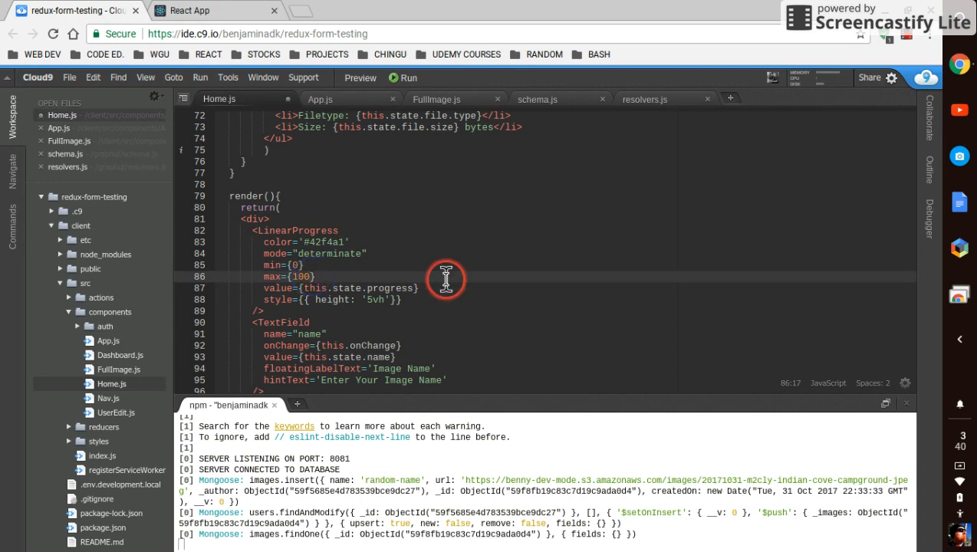
mouse_move(345, 299)
text(2)
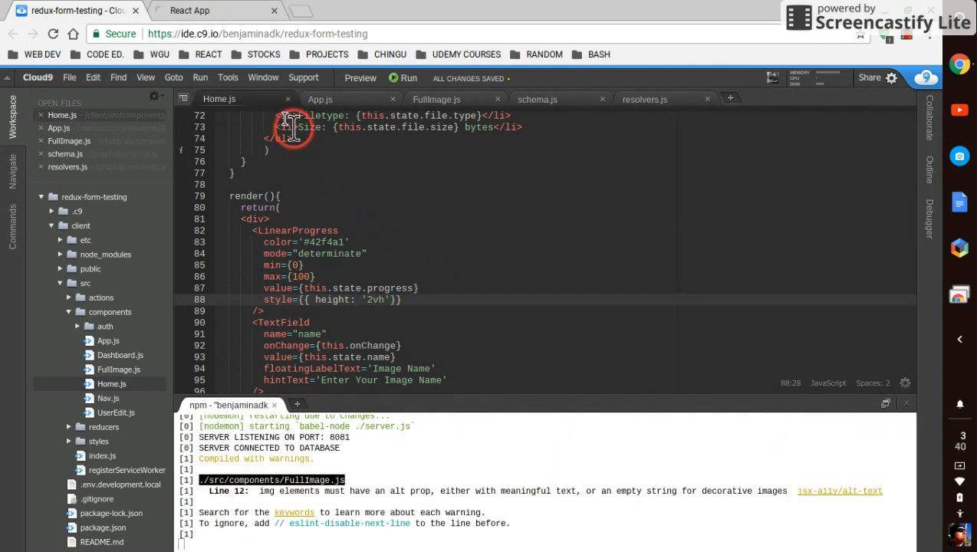
Step: Check the thinner progress bar on the React App Home page, then return to Cloud9
click(190, 10)
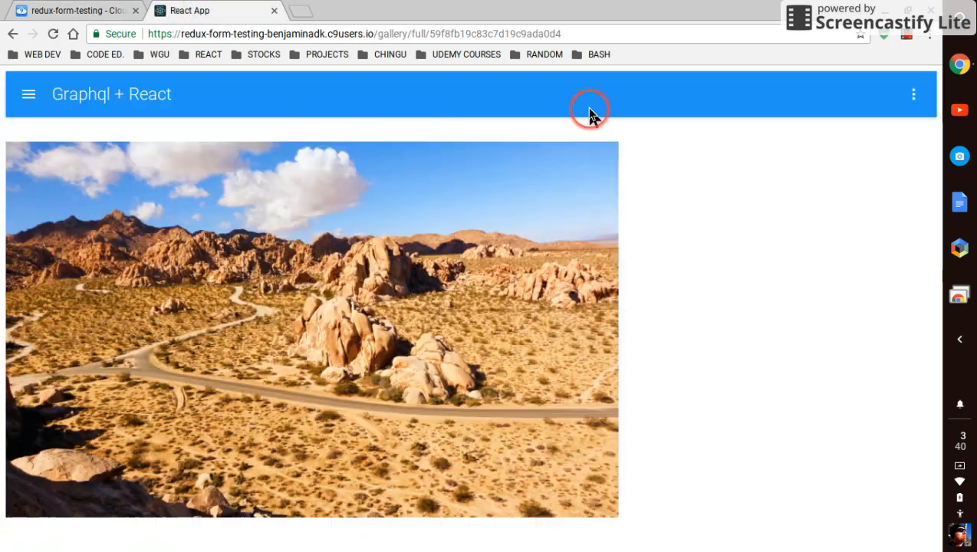
click(912, 94)
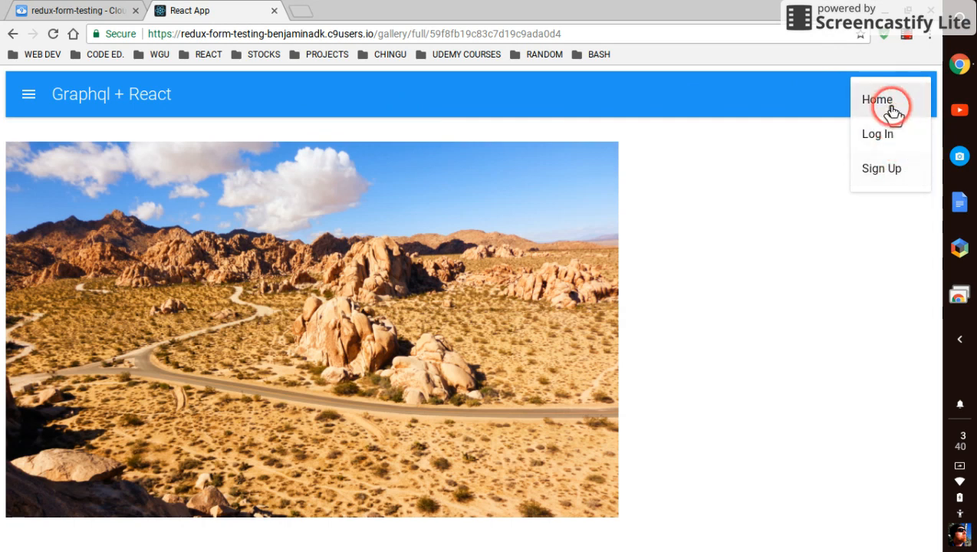
click(877, 99)
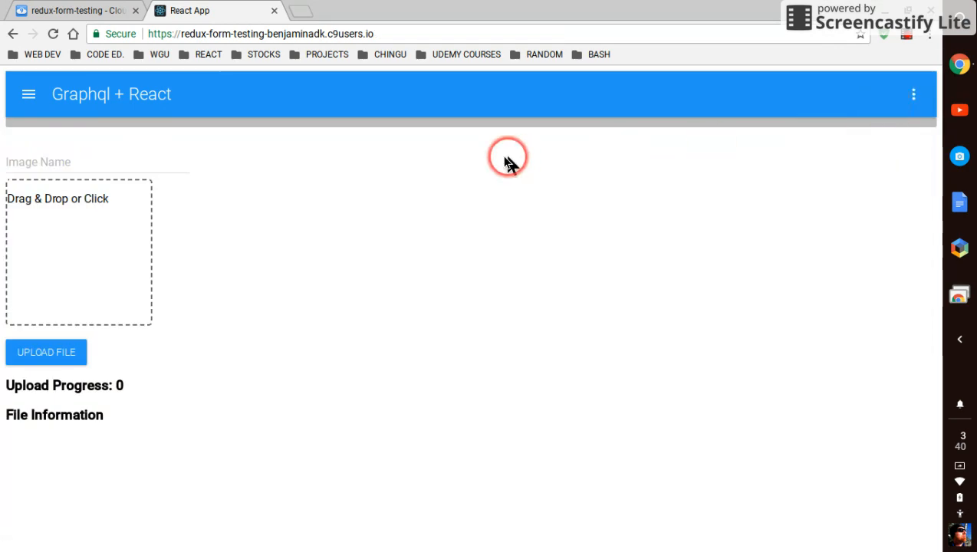
mouse_move(284, 132)
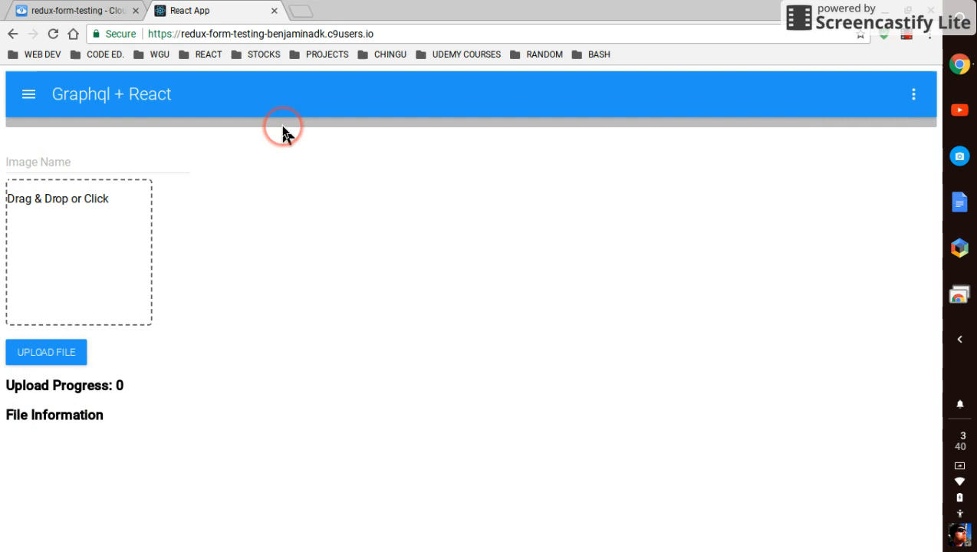
mouse_move(96, 385)
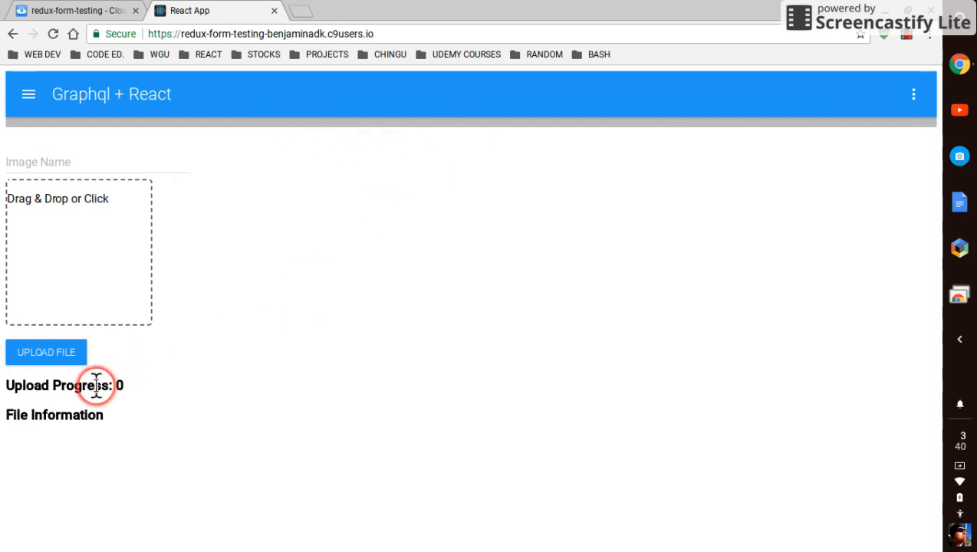
mouse_move(126, 393)
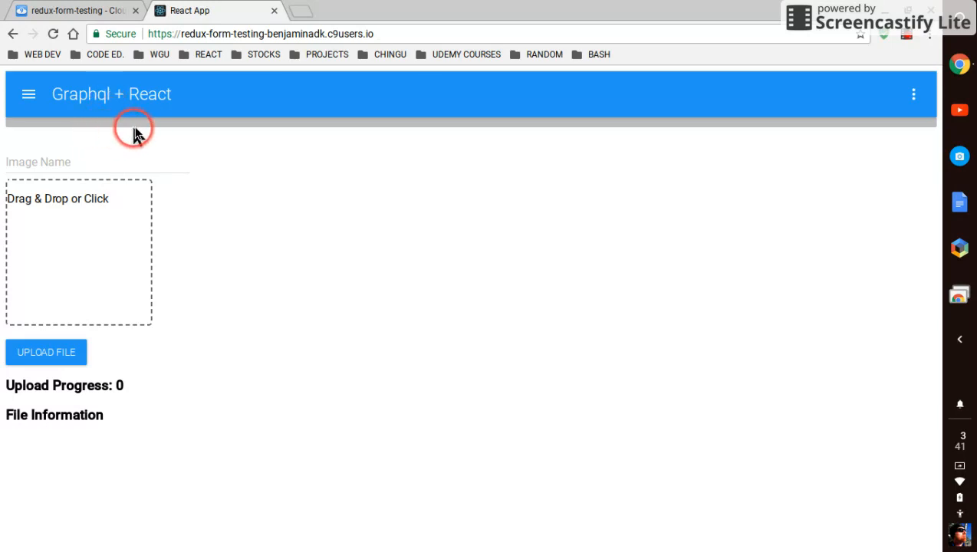
click(76, 13)
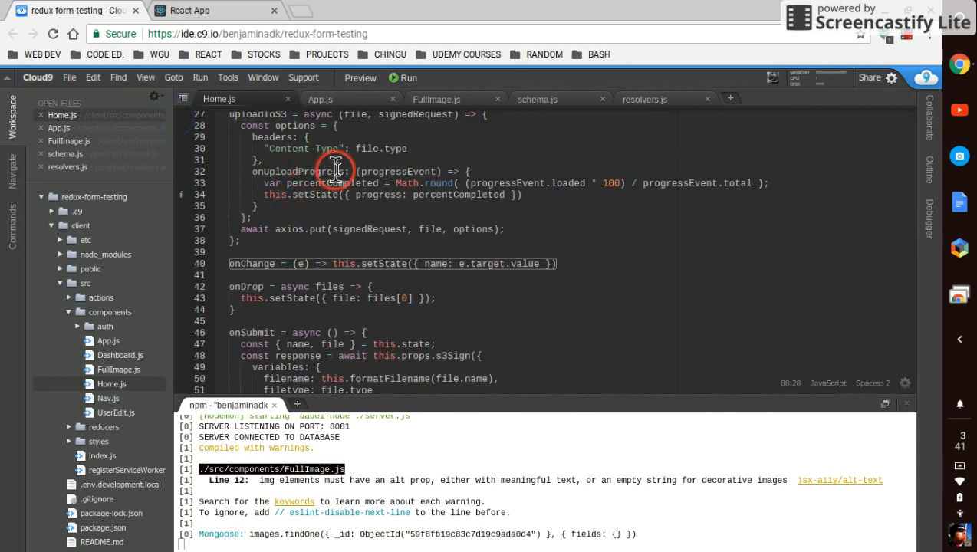
mouse_move(443, 171)
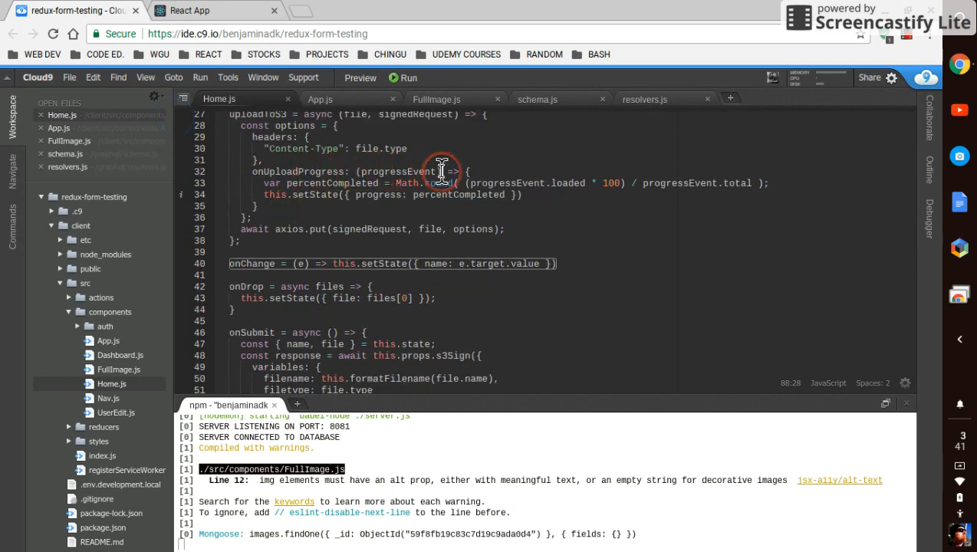
mouse_move(599, 187)
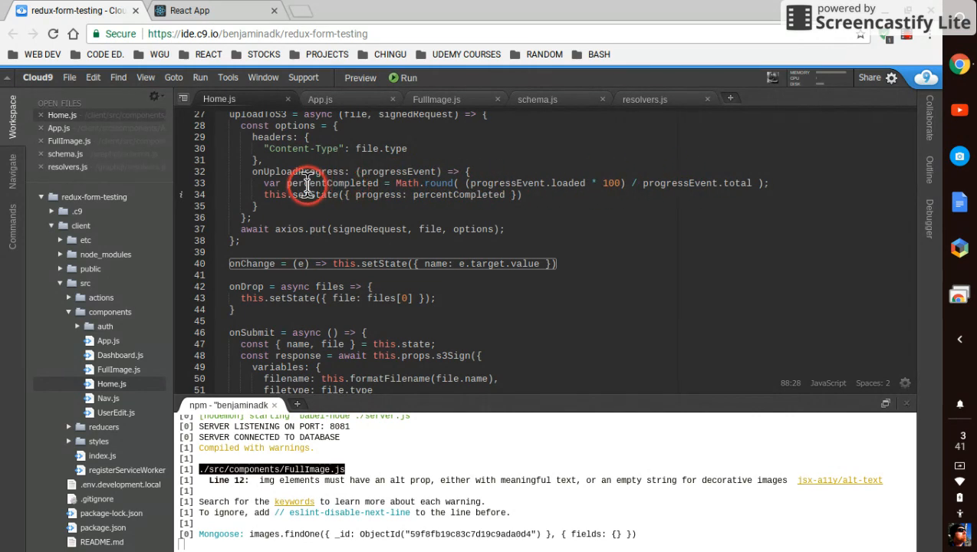
mouse_move(437, 194)
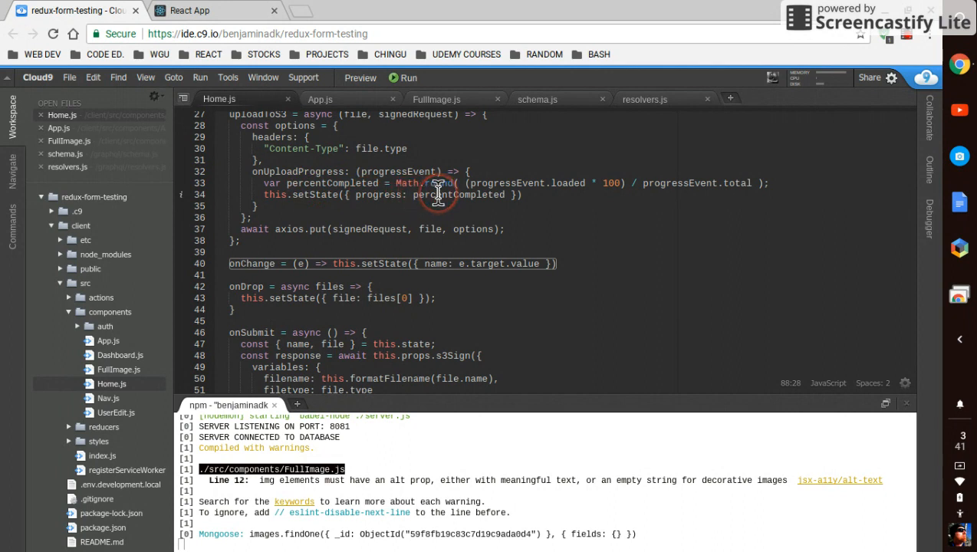